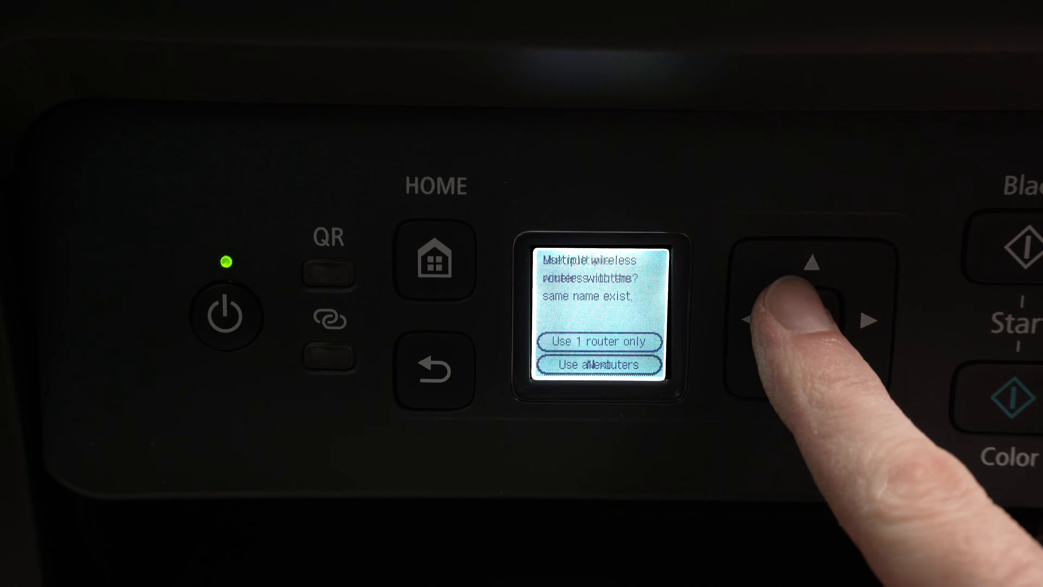
Confirm the multiple-routers answer on the printer LCD to proceed with Wi-Fi setup.
left_click(809, 319)
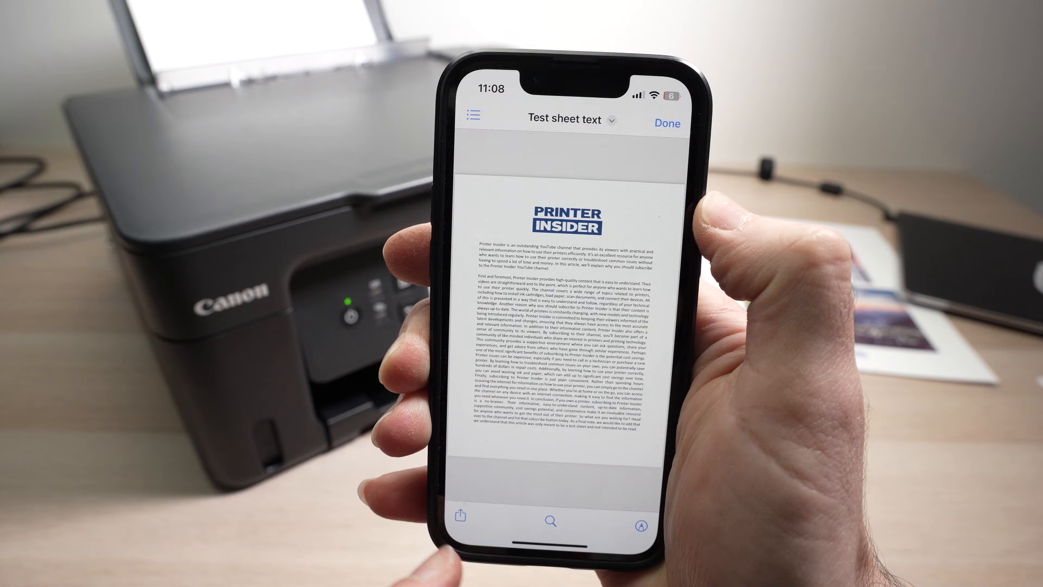
Bring up the sharing options for the Test sheet text document.
left_click(457, 516)
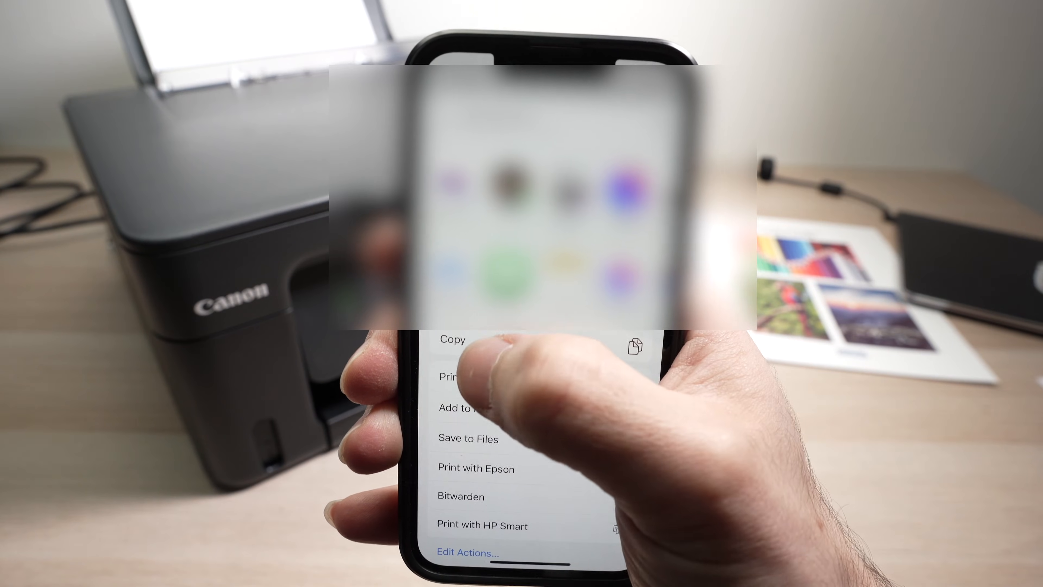
Choose Print from the share sheet for the Test sheet document.
left_click(452, 376)
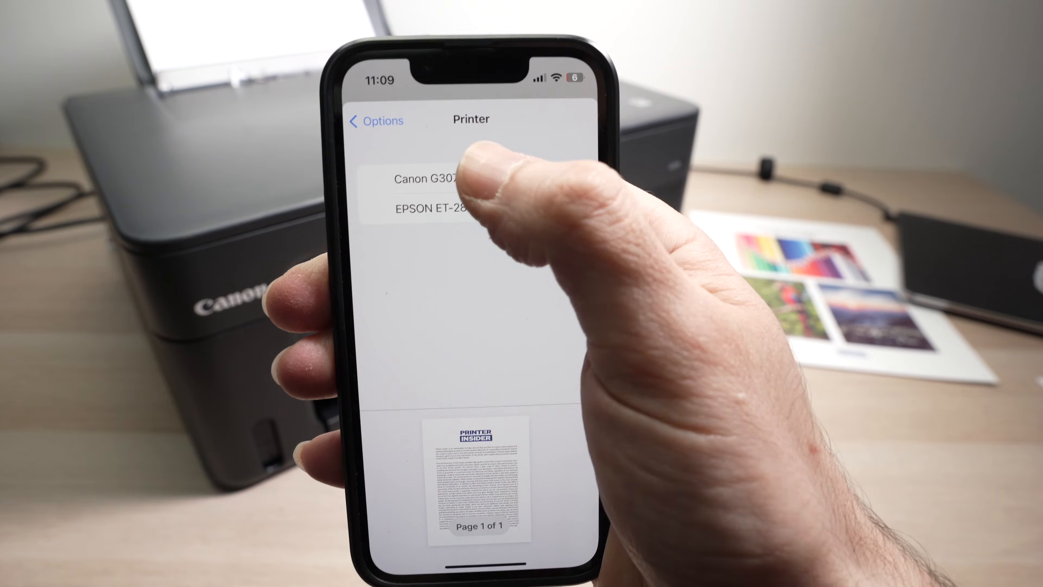
Select Canon G3070 series as the printer and go into Media & Quality options.
left_click(433, 179)
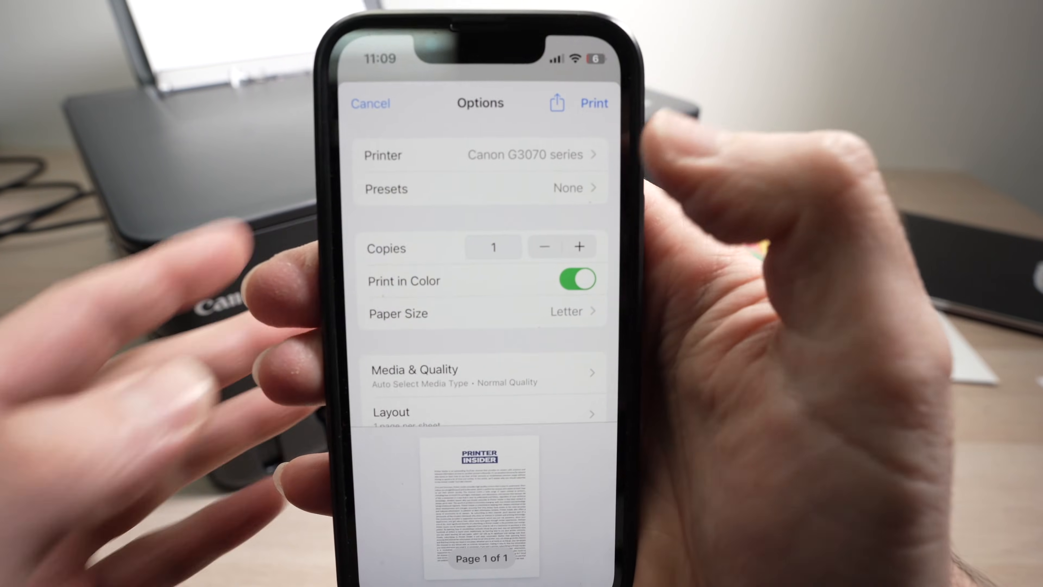
left_click(480, 370)
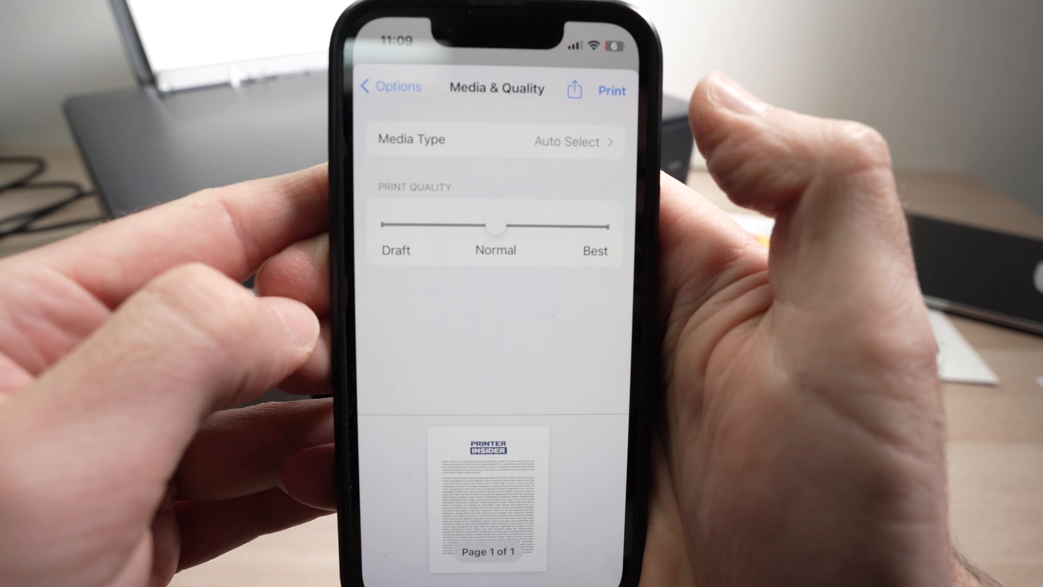